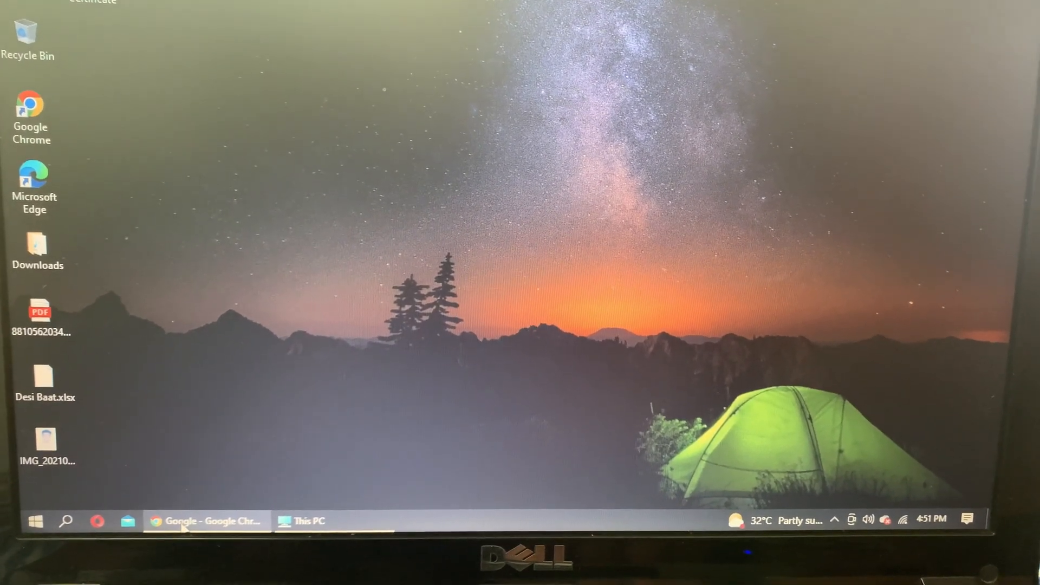
Bring up Chrome and enter 'chrome utility centre' in the Google search box
left_click(206, 520)
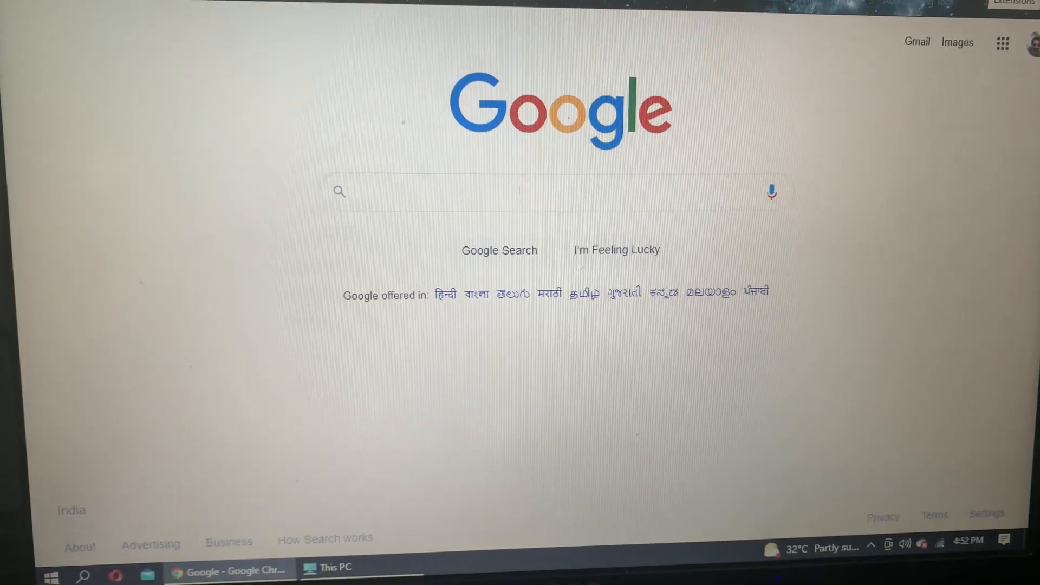
type("cg")
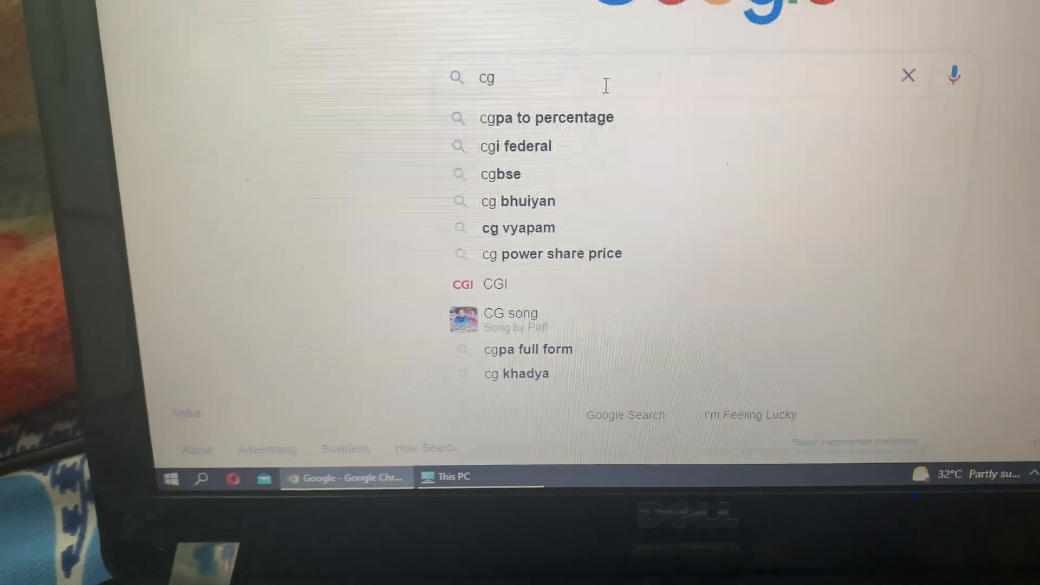
type("chr")
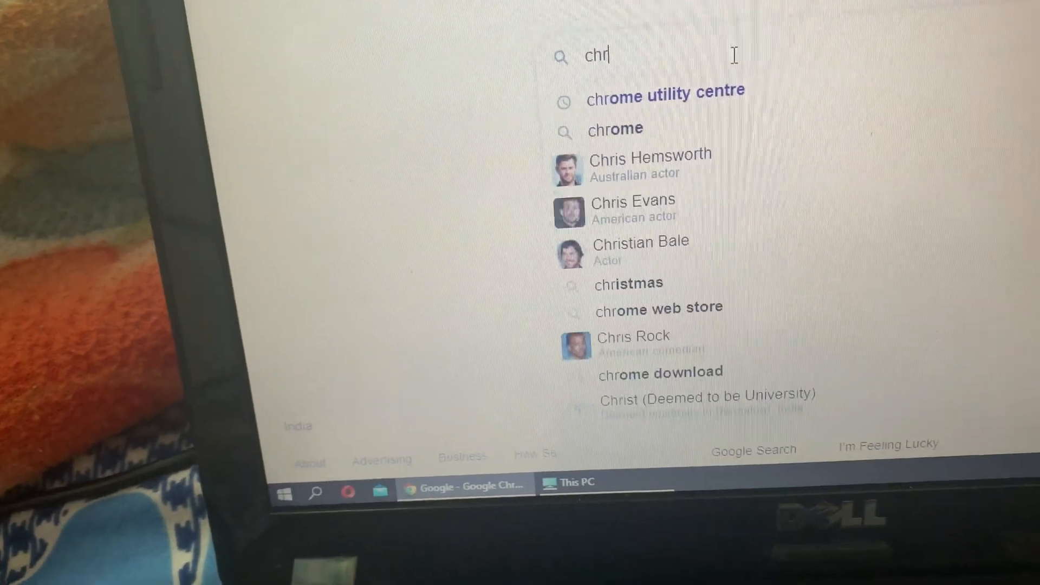
type("ome utility centre")
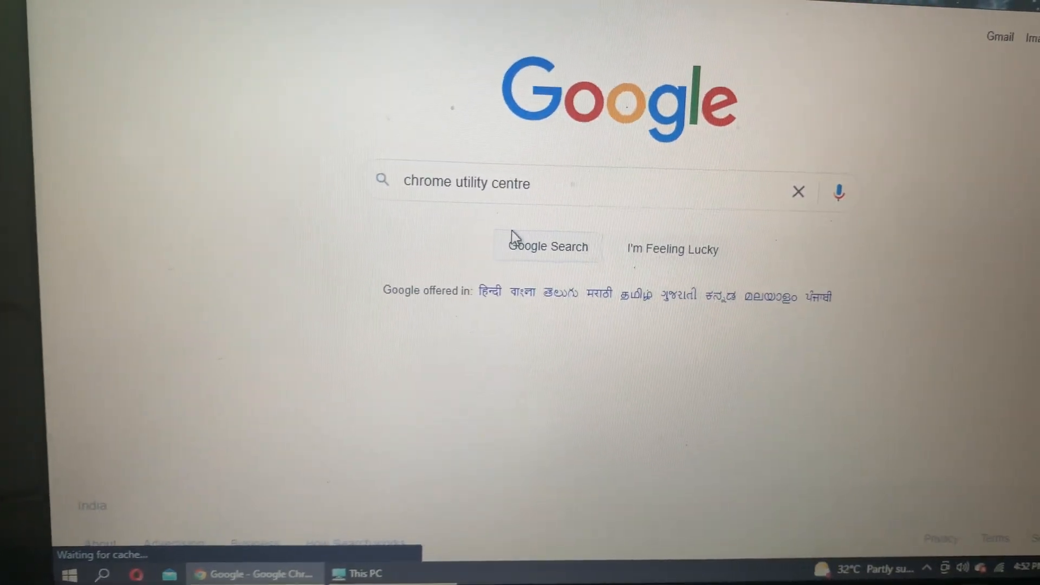
Run the search and open the Chromebook Recovery Utility listing in the Chrome Web Store
left_click(548, 246)
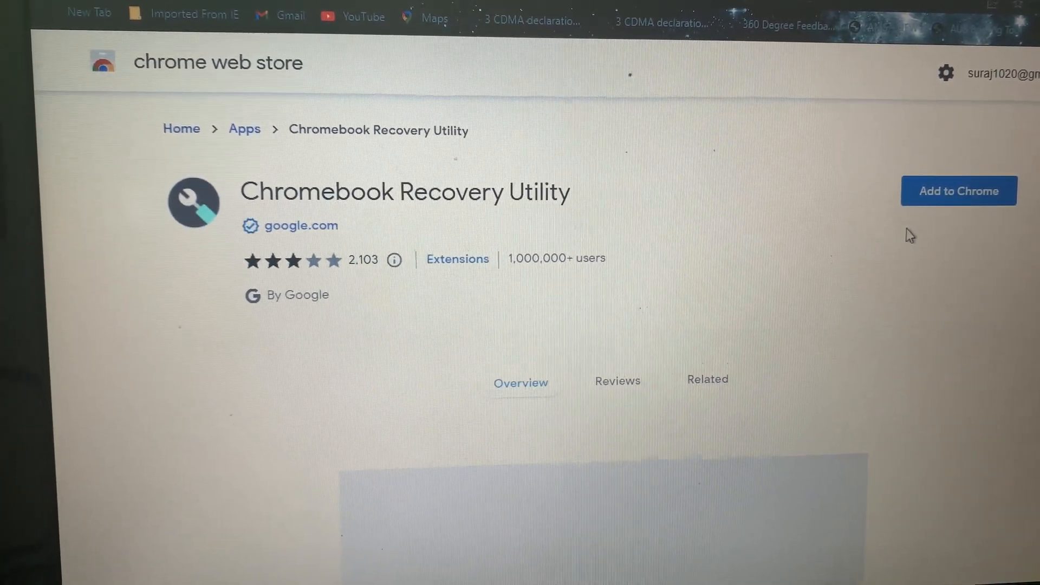
mouse_move(962, 191)
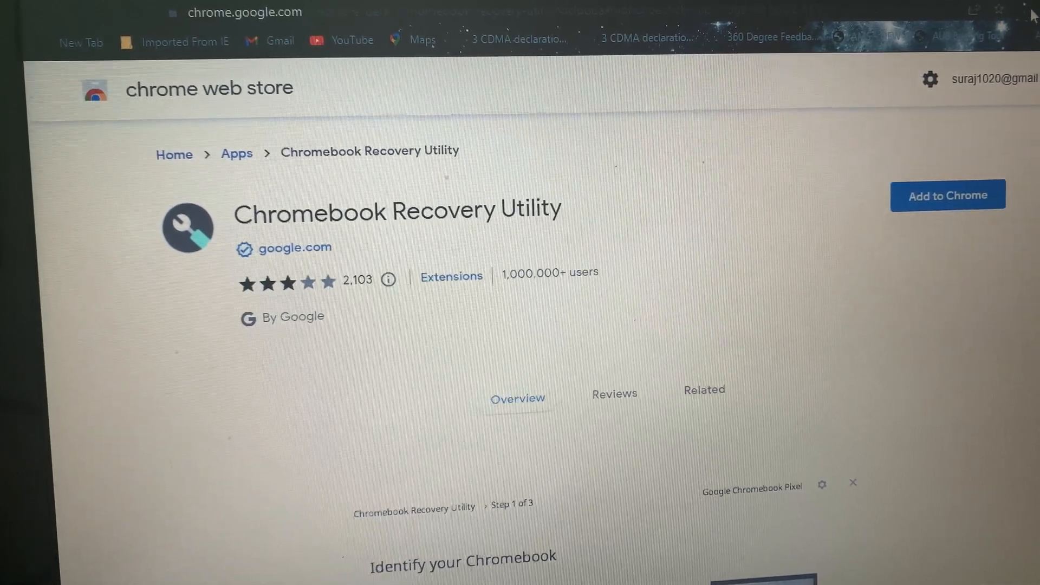
Launch Chromebook Recovery Utility from the Chrome extensions menu
left_click(974, 7)
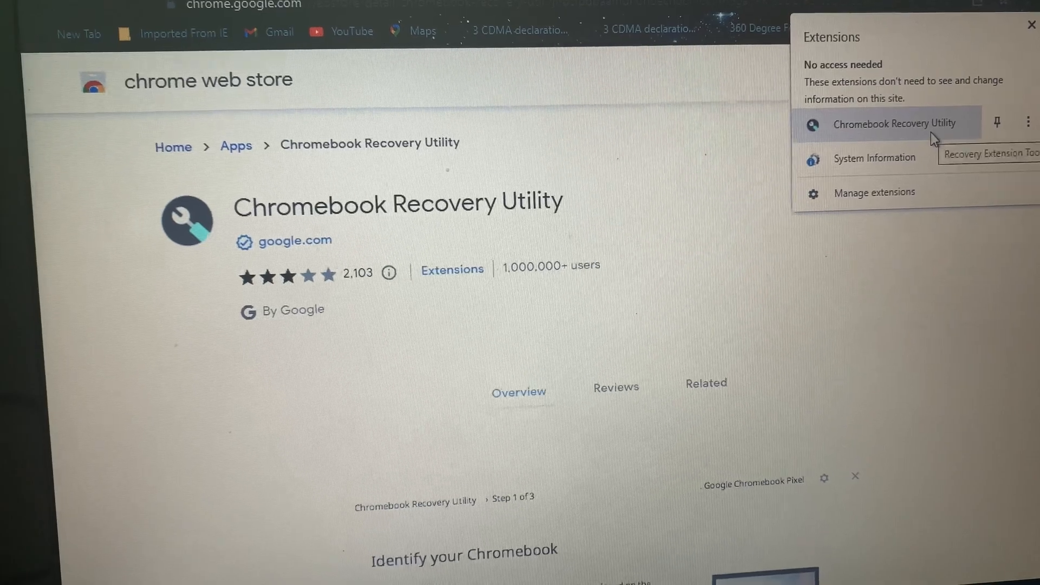
left_click(895, 124)
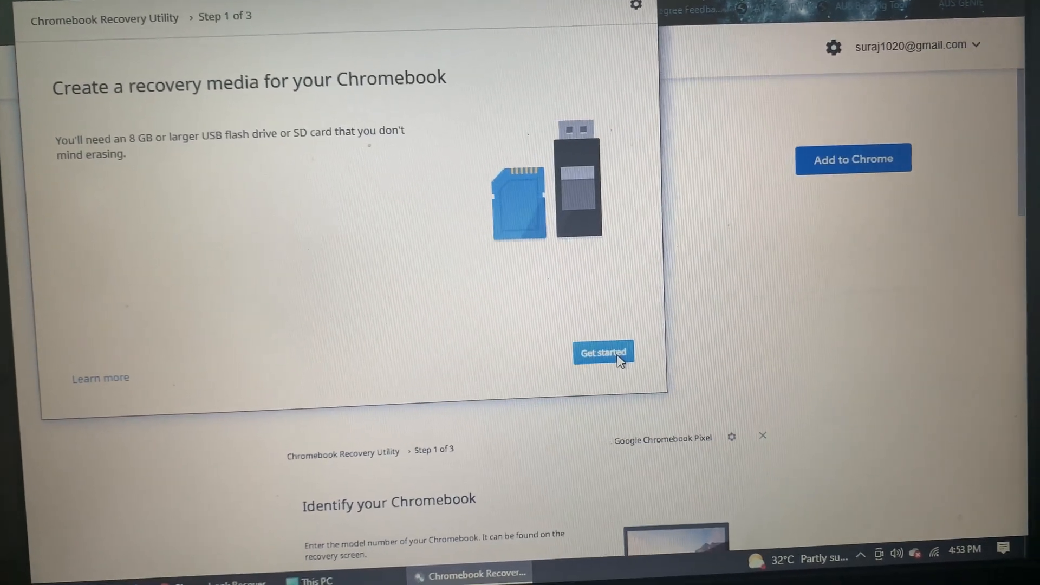
Pick manufacturer Google Chrome OS Flex and product Chrome OS Flex (Developer-Unstable) from the model list
left_click(603, 352)
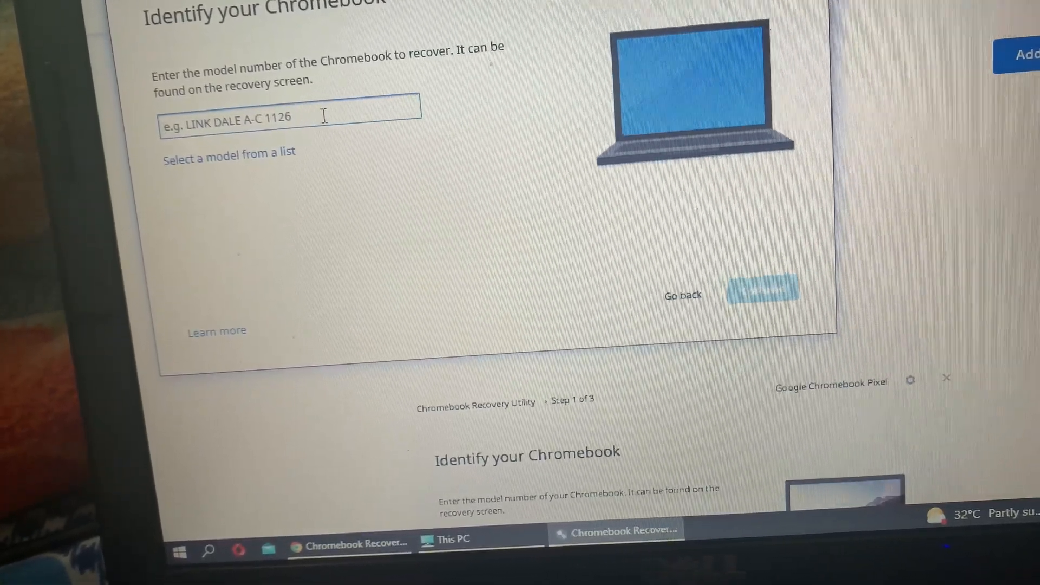
left_click(228, 153)
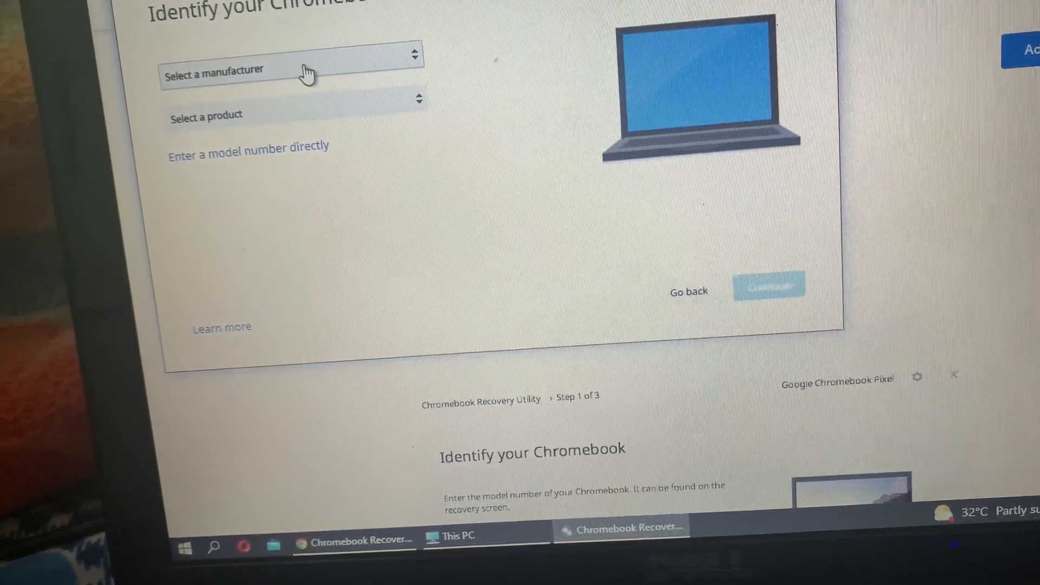
left_click(288, 71)
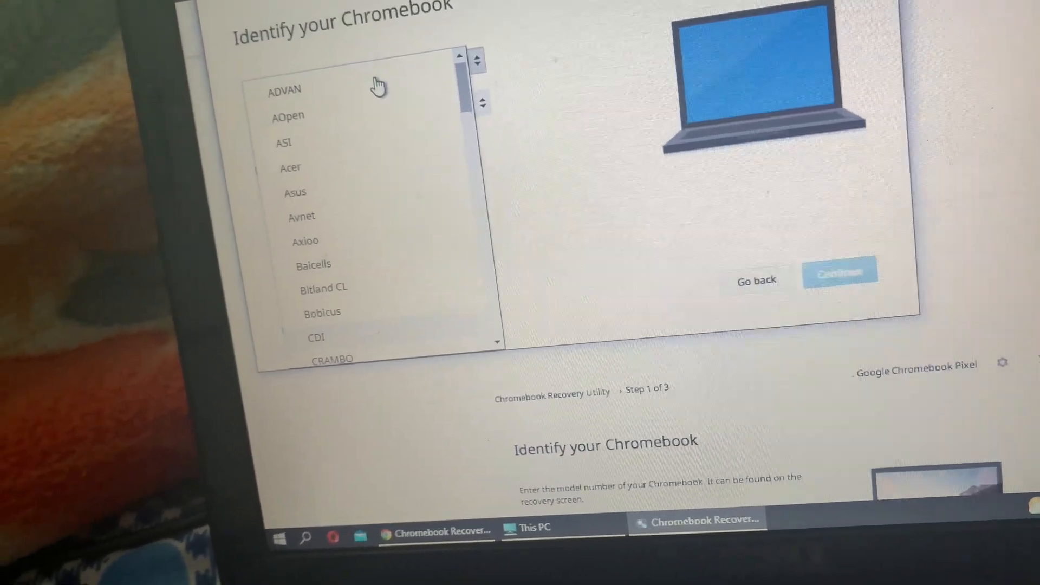
scroll("down", 3)
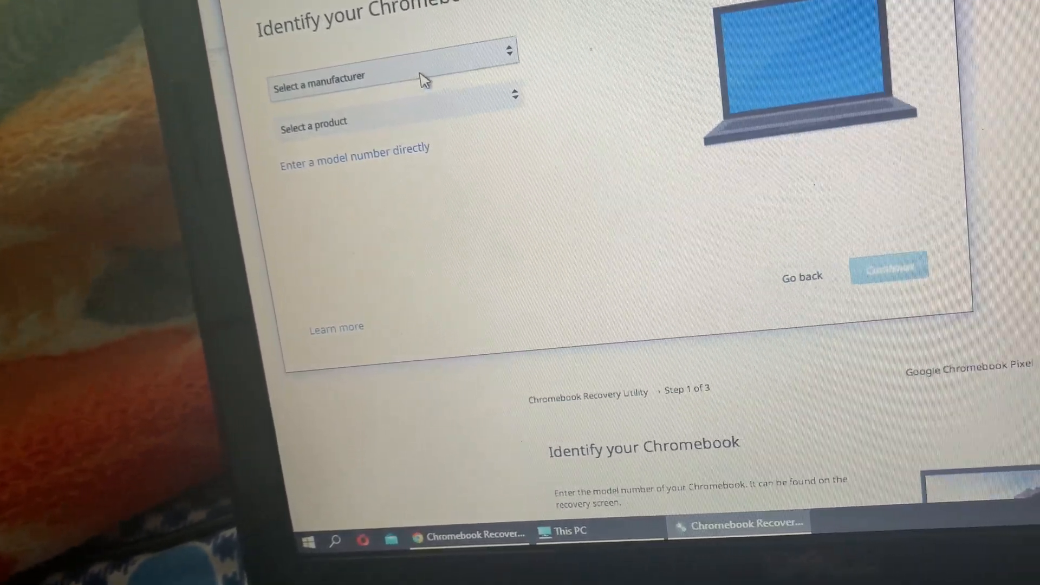
left_click(384, 75)
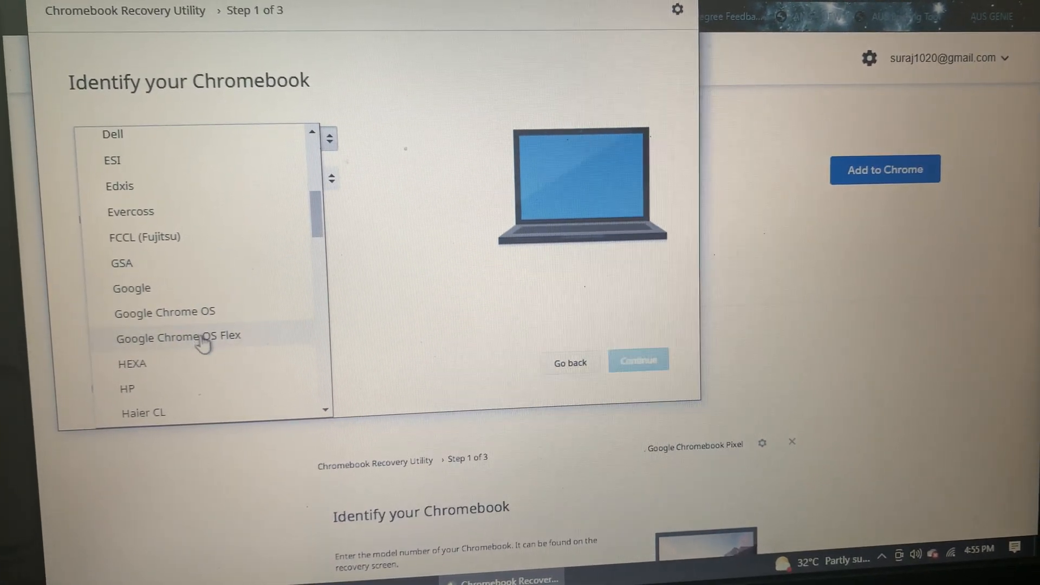
left_click(178, 337)
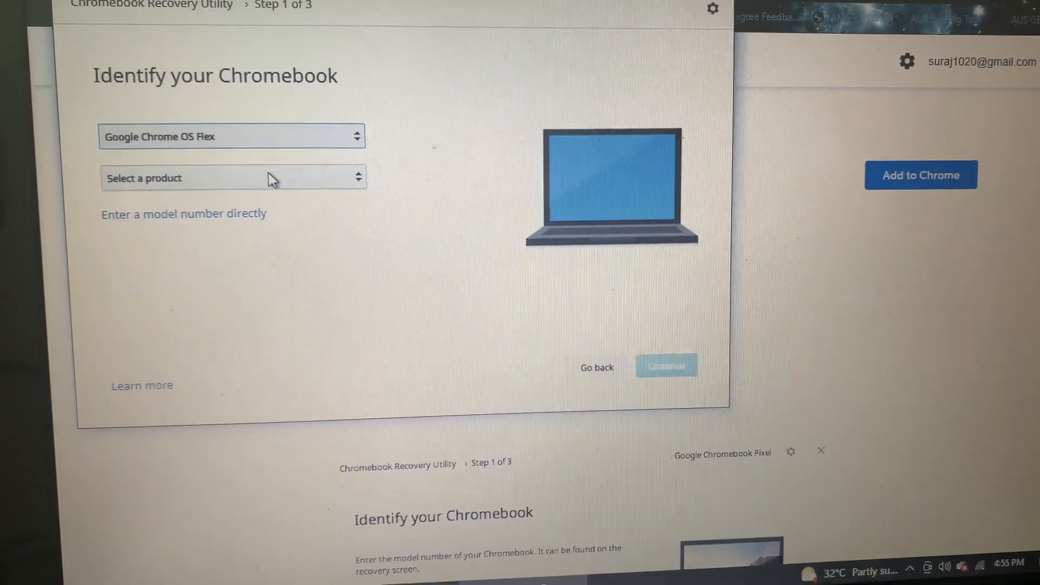
left_click(233, 177)
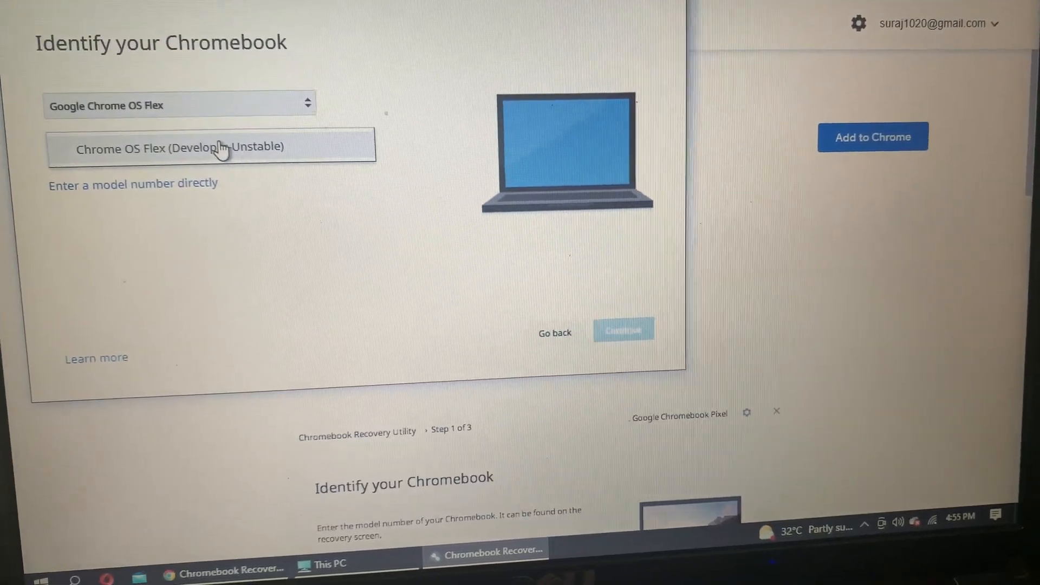
left_click(211, 147)
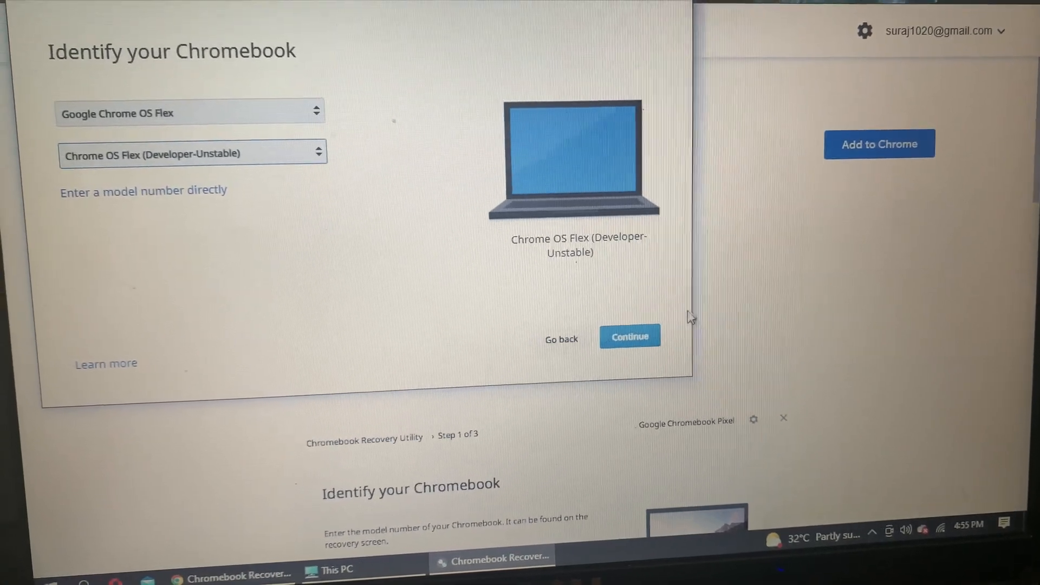
Choose the Generic SD/MMC 29.7 GB card as media and reach the recovery image summary
left_click(628, 336)
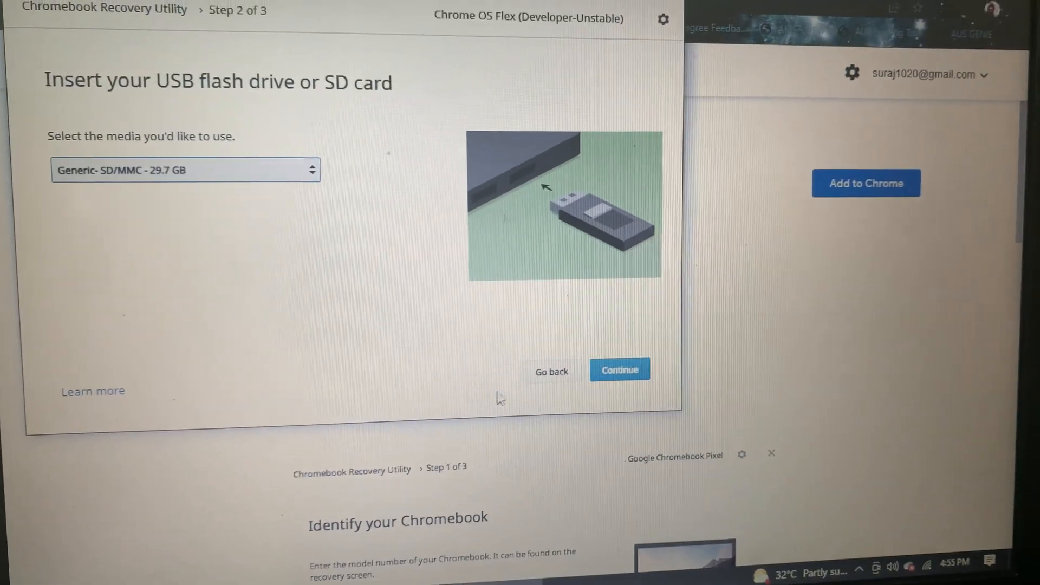
left_click(620, 369)
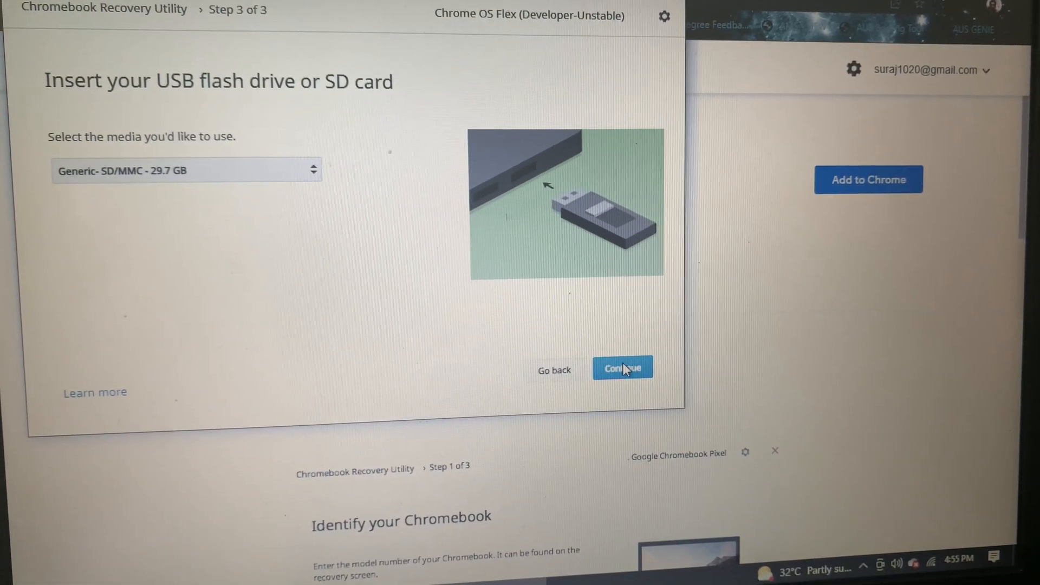
left_click(621, 368)
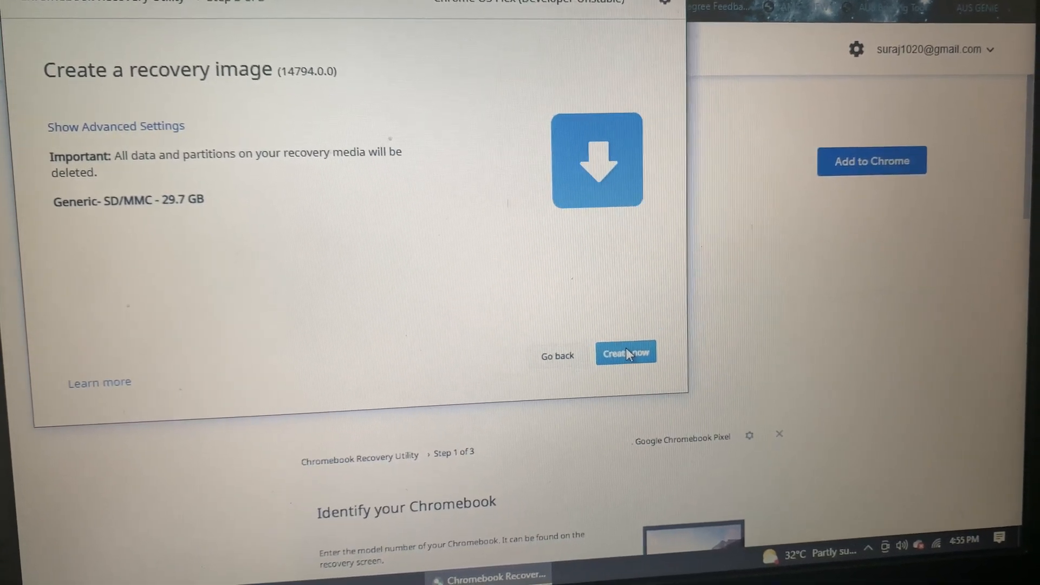
Write the recovery image to the SD card and dismiss the success screen with Done
left_click(624, 353)
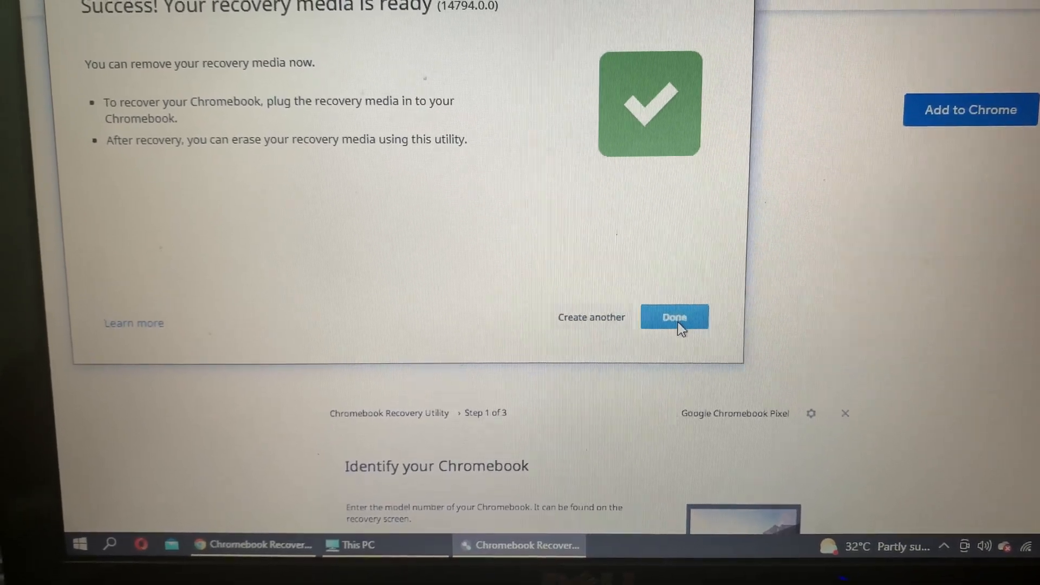
left_click(673, 317)
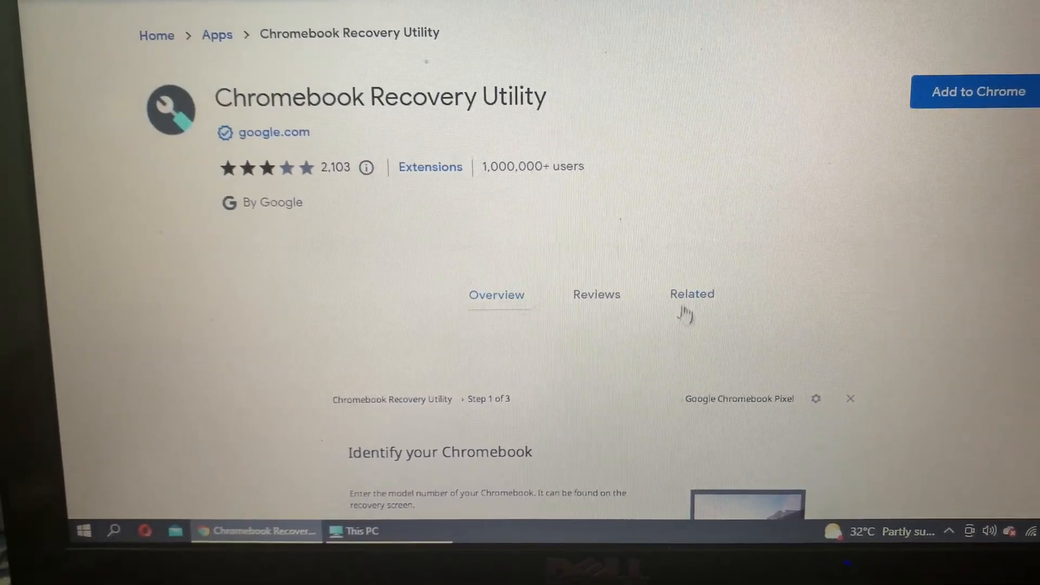
Leave the Web Store page and boot the laptop from the recovery drive into ChromeOS Flex
left_click(692, 293)
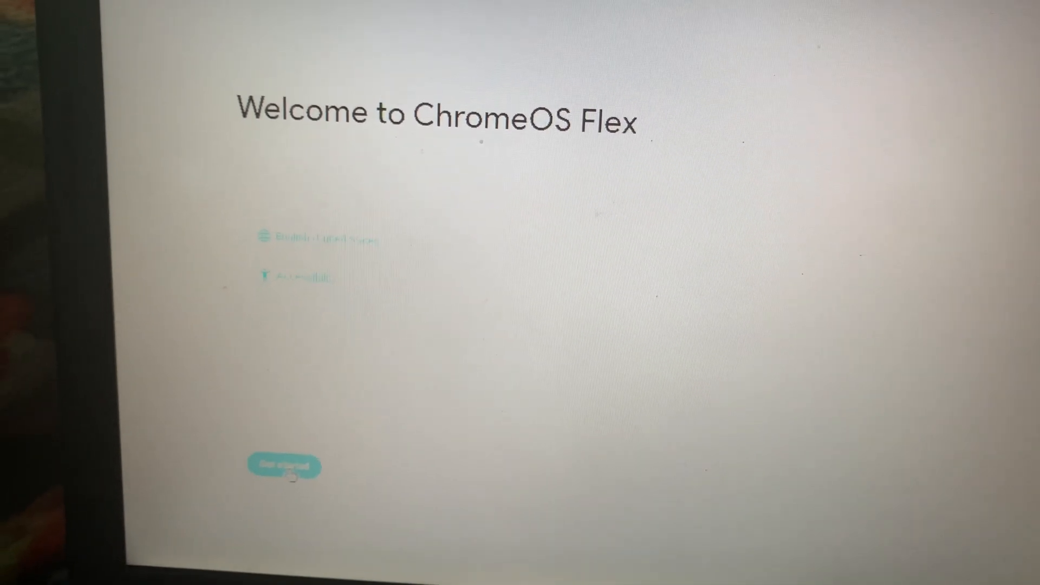
Choose Install ChromeOS Flex and confirm erasing the laptop's hard drive
left_click(283, 466)
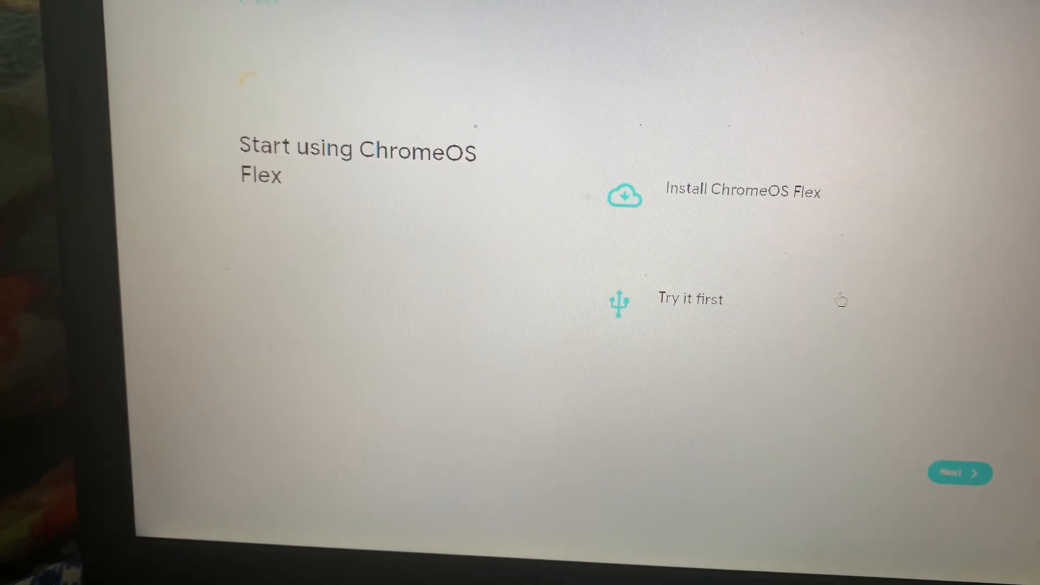
left_click(741, 191)
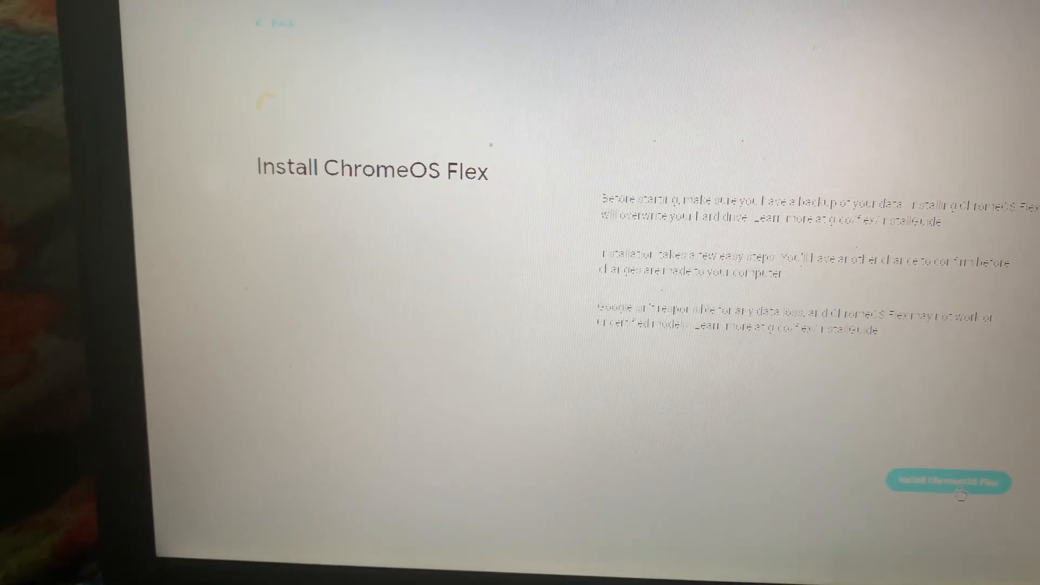
left_click(948, 481)
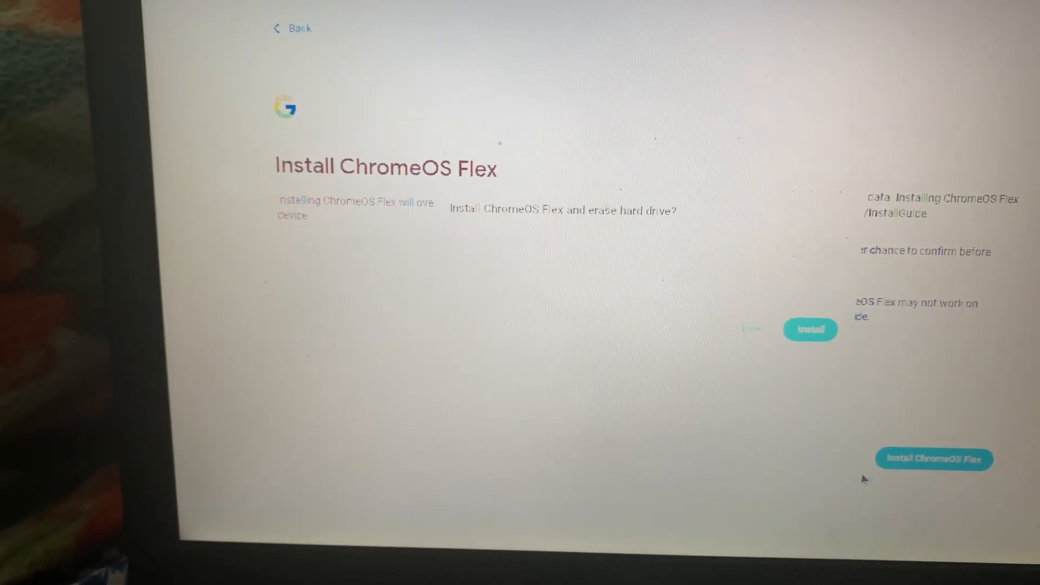
left_click(809, 330)
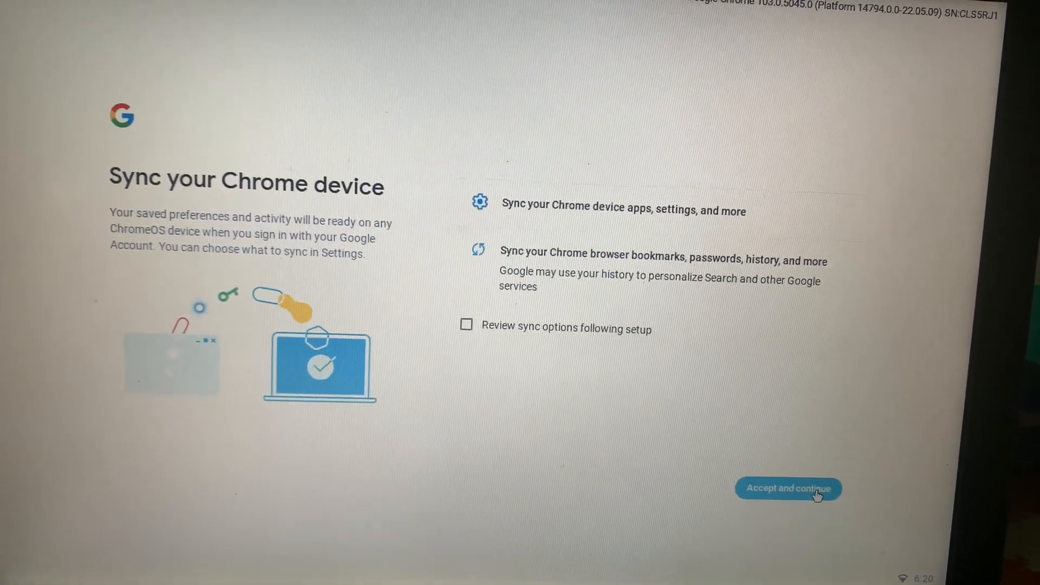
Accept sync and hardware data collection, then close the Welcome app
left_click(787, 489)
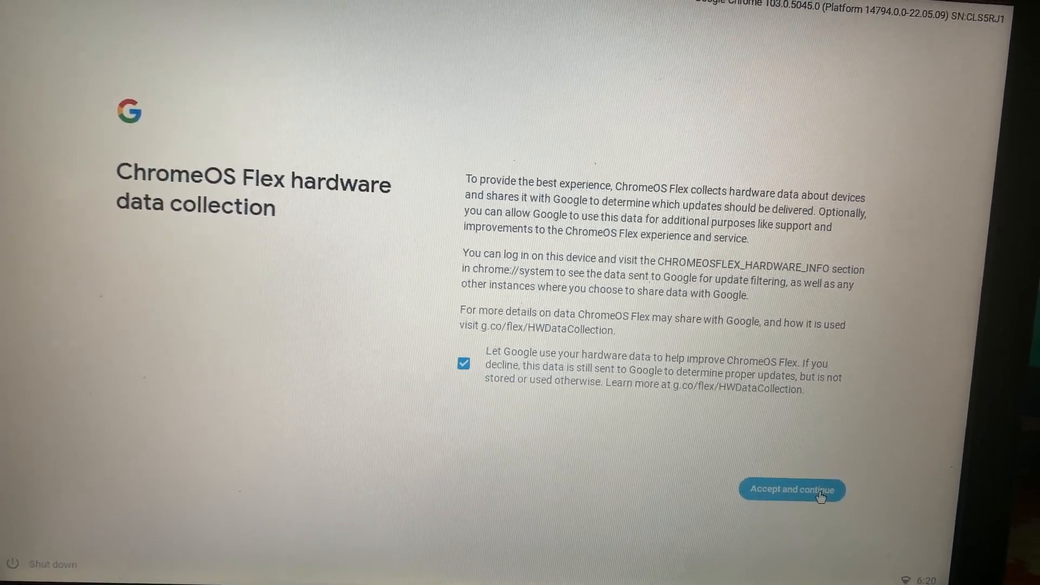
left_click(791, 490)
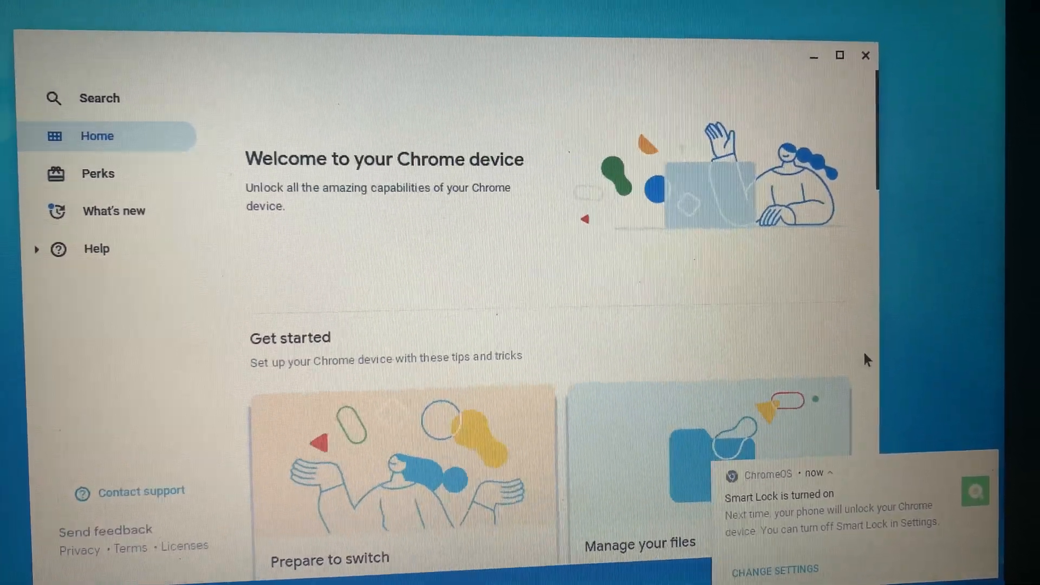
left_click(865, 55)
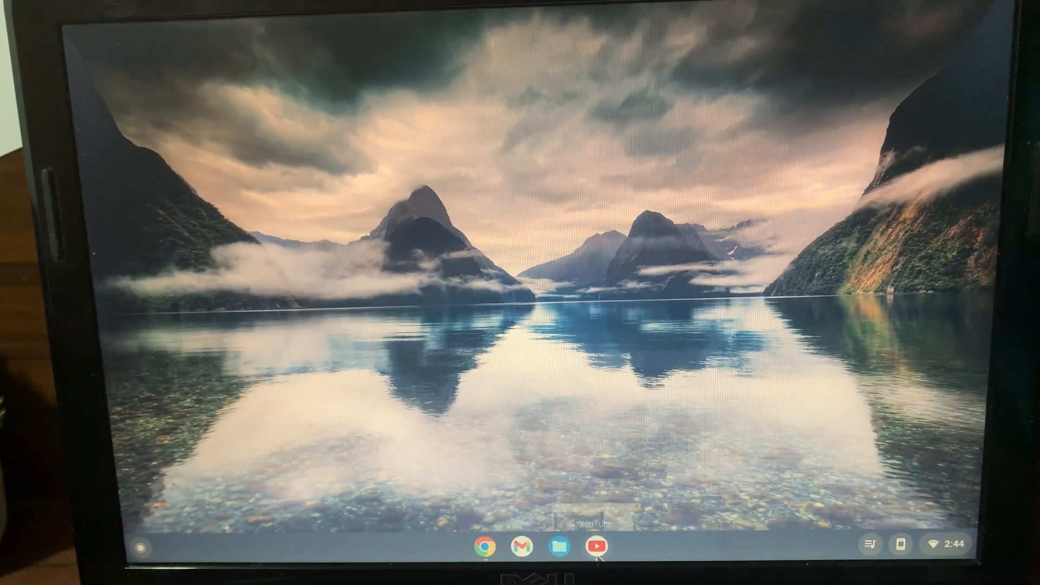
Open YouTube and play the iPhone 13 unboxing video full screen
left_click(595, 544)
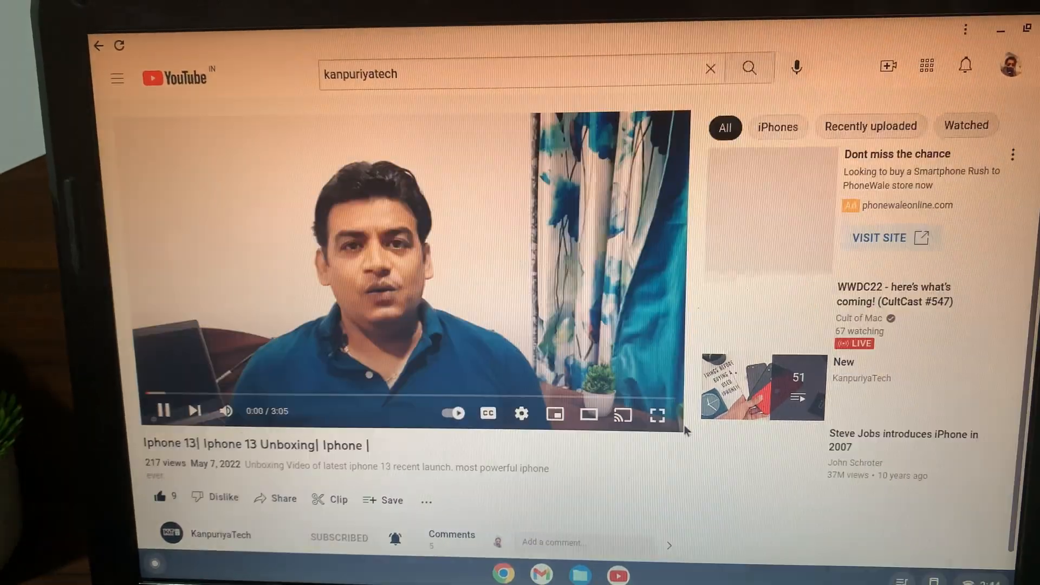
left_click(656, 414)
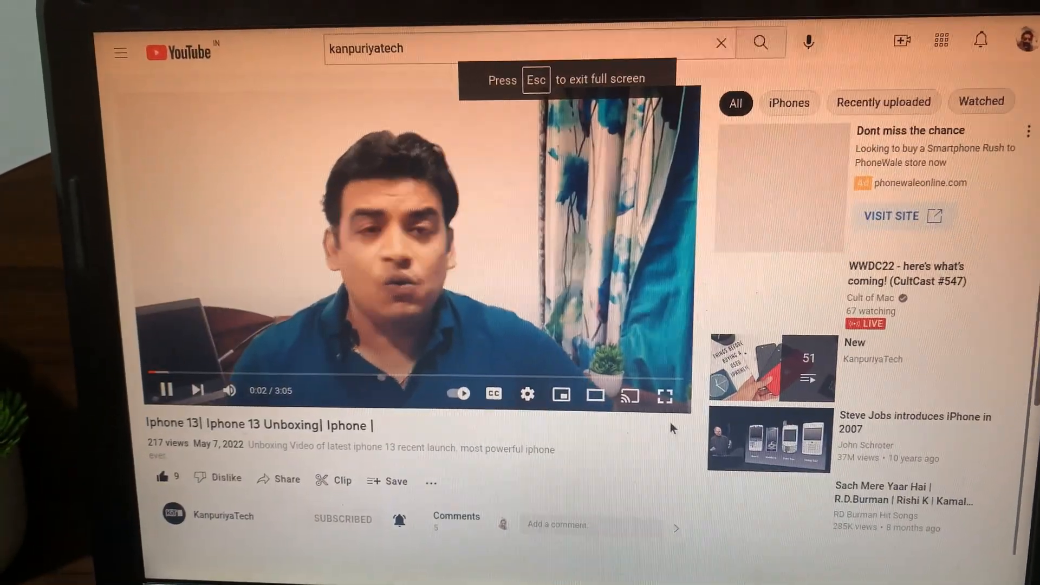
left_click(664, 396)
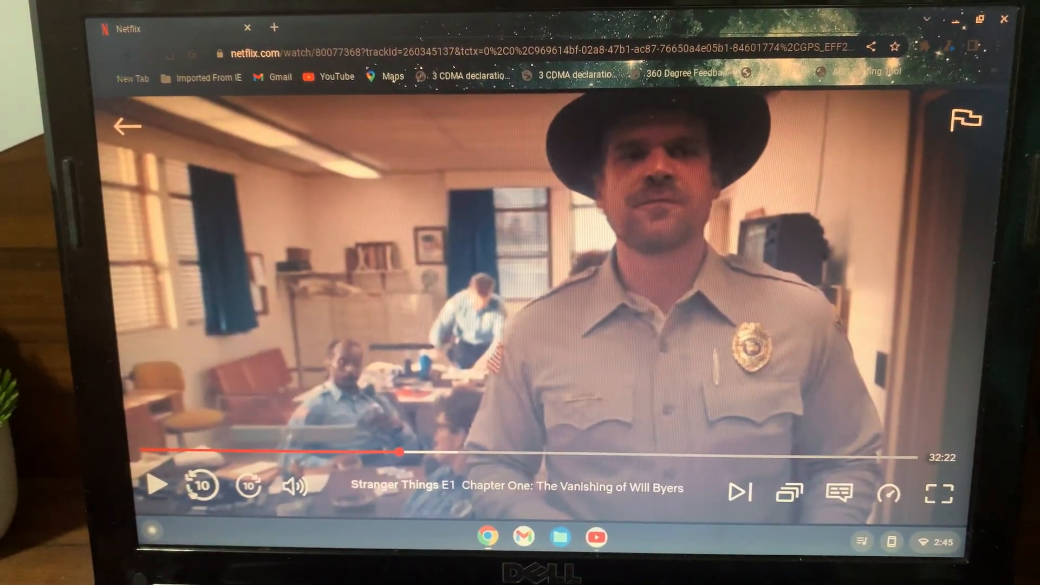
Play Stranger Things episode one on Netflix, then close the Gmail inbox window
left_click(158, 484)
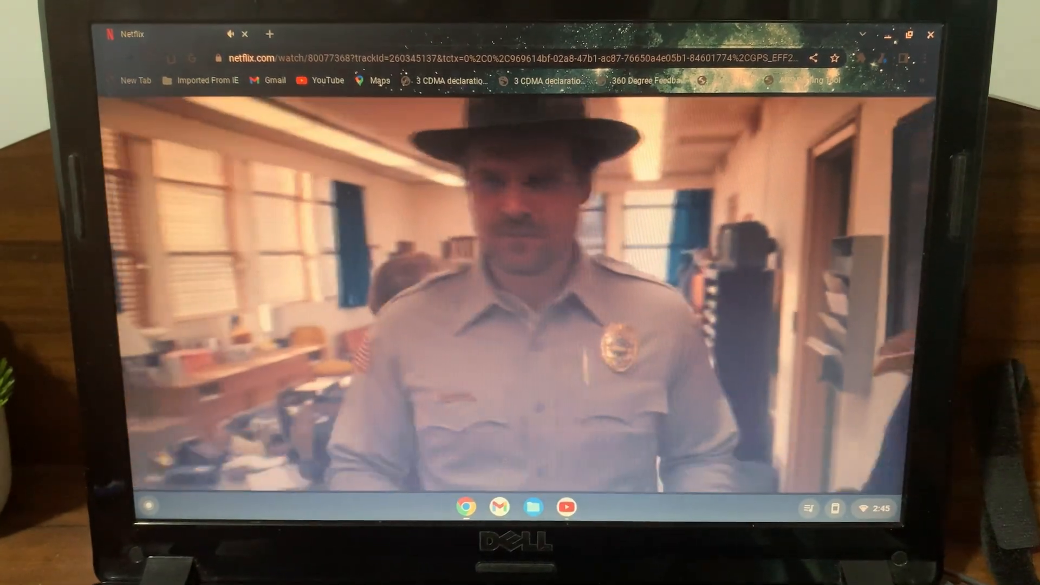
mouse_move(569, 349)
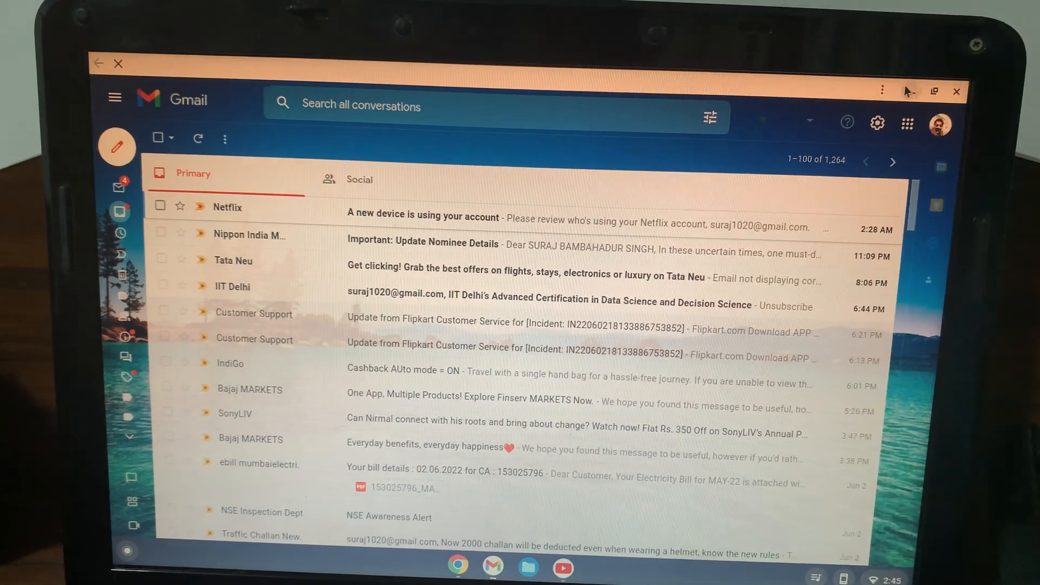
left_click(955, 92)
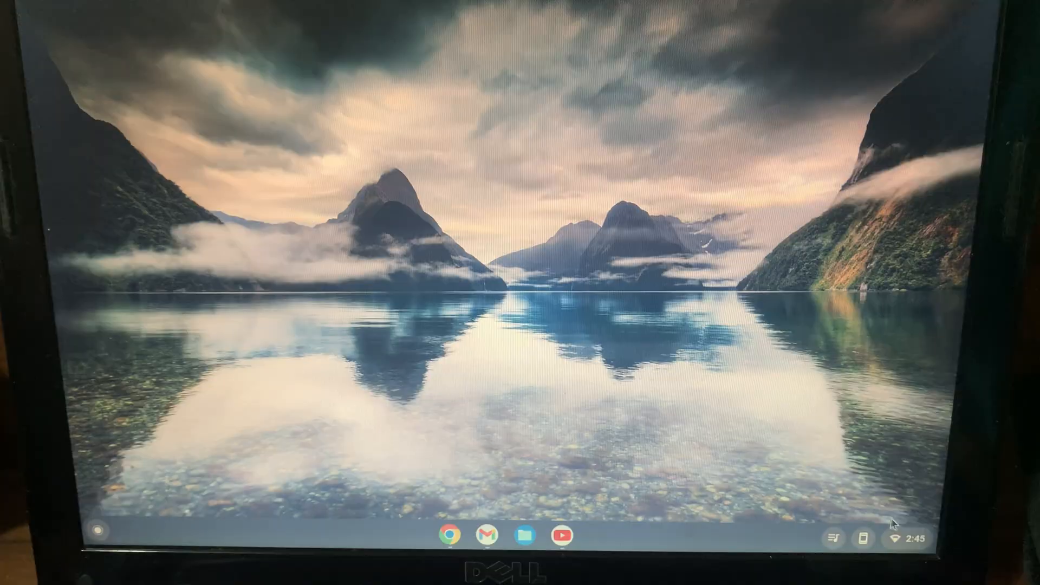
left_click(902, 538)
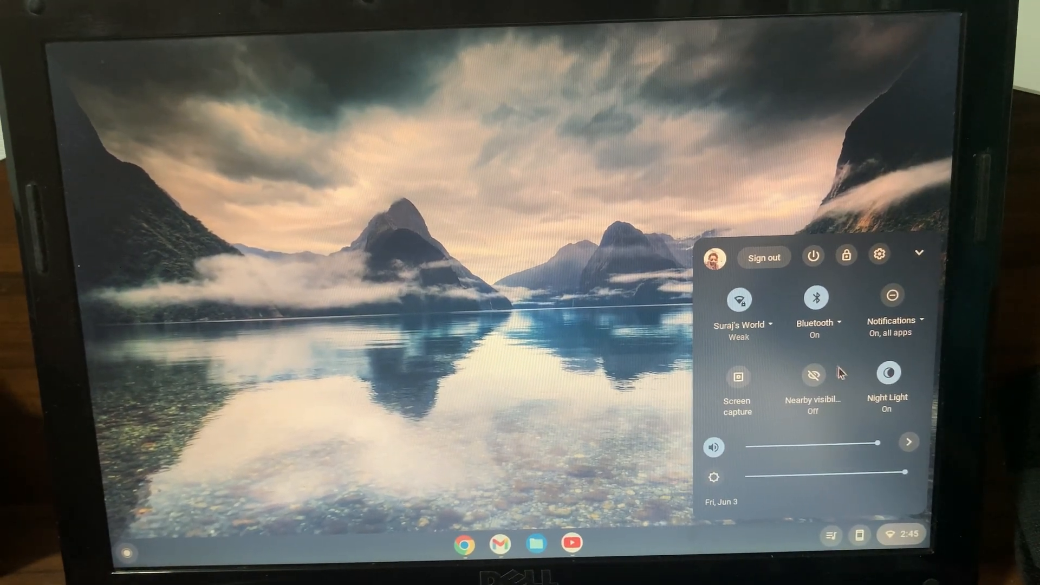
mouse_move(794, 494)
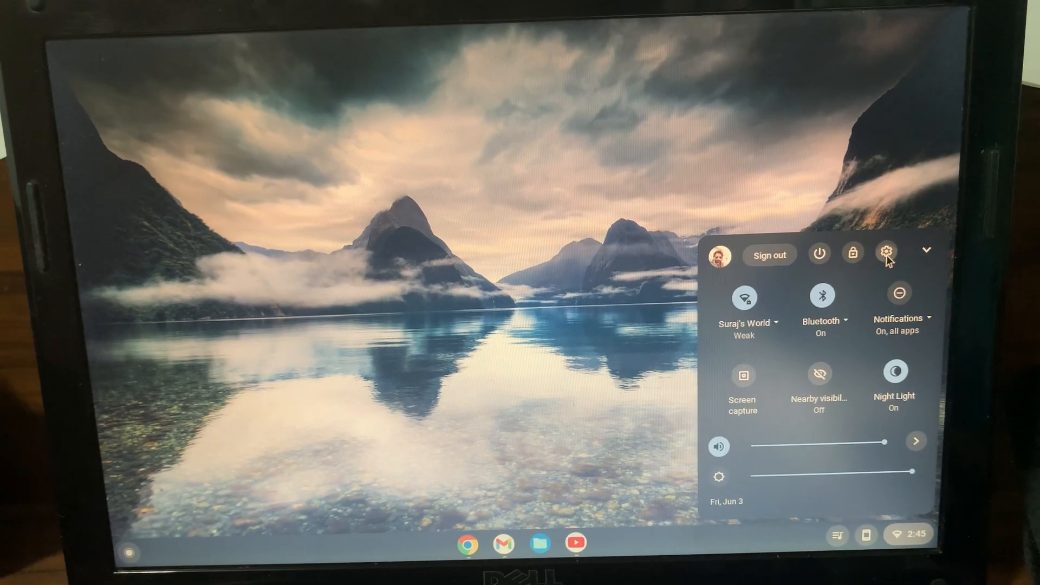
left_click(887, 253)
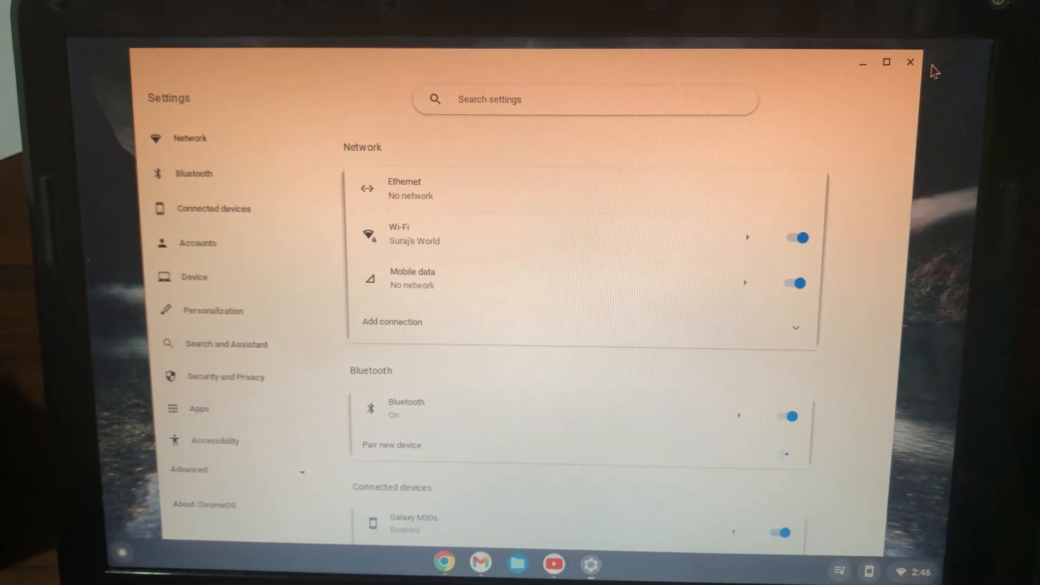
left_click(910, 62)
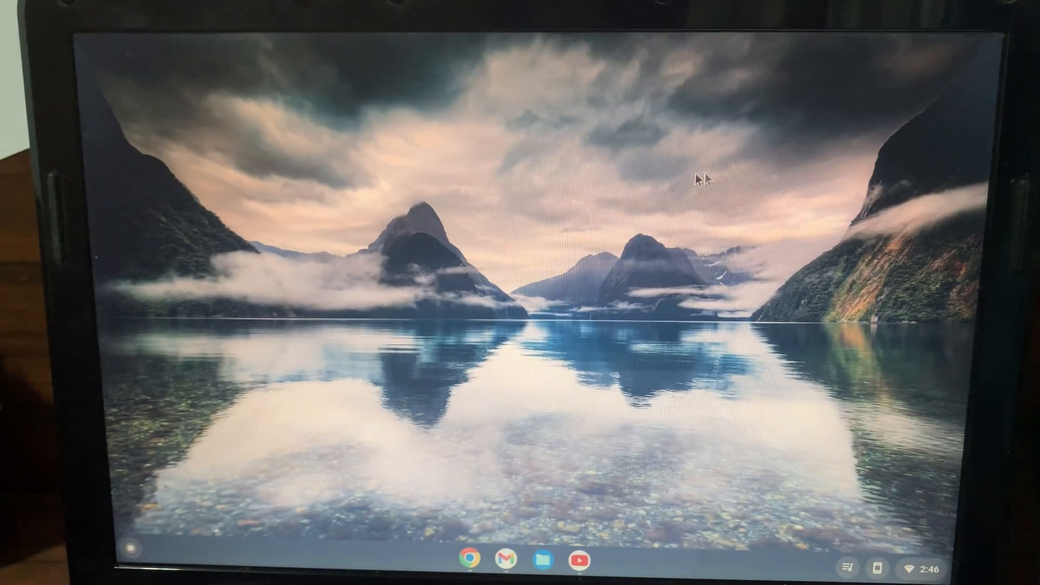